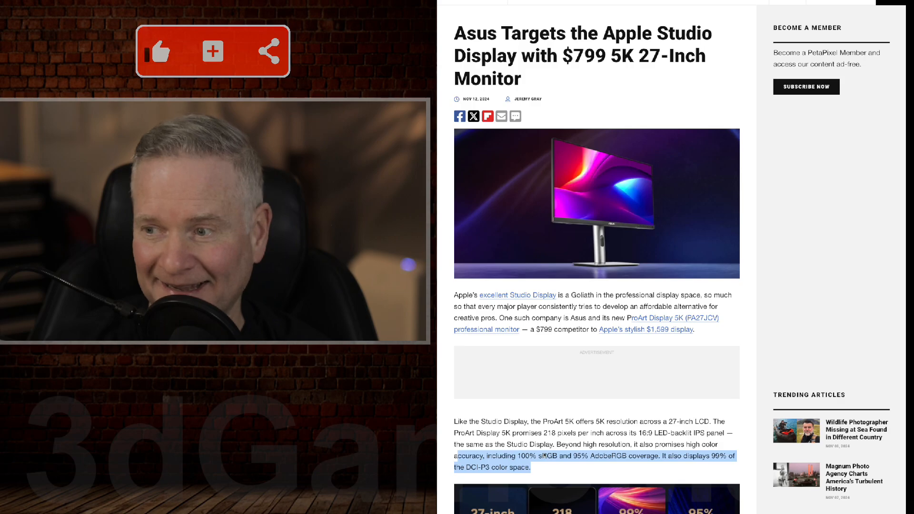
scroll("down", 3)
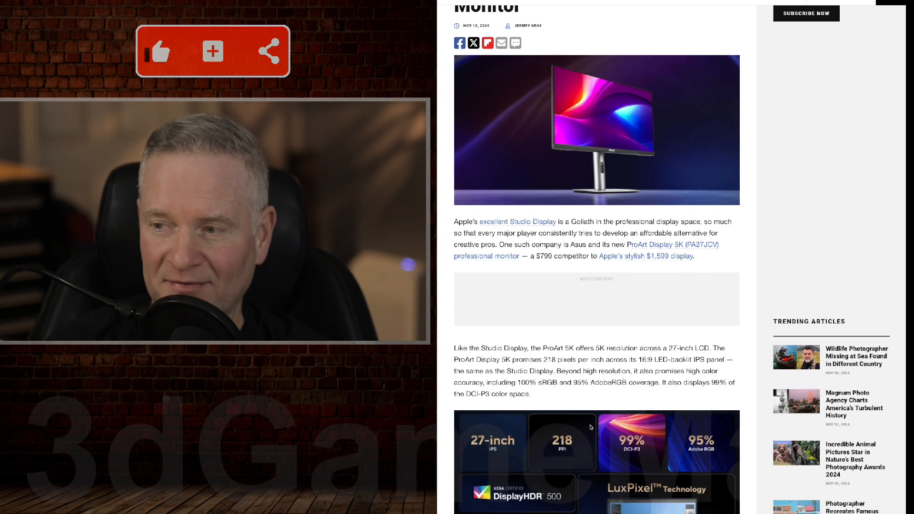